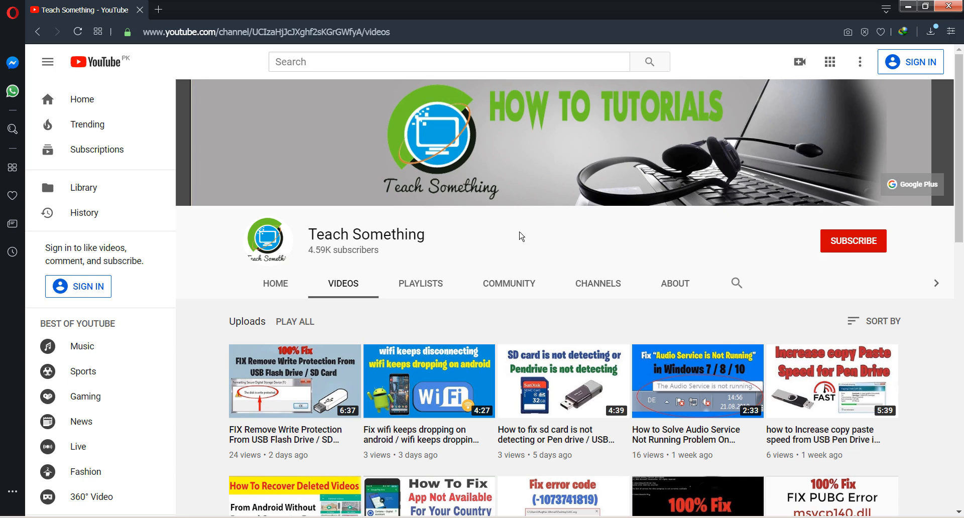
pyautogui.moveTo(480, 243)
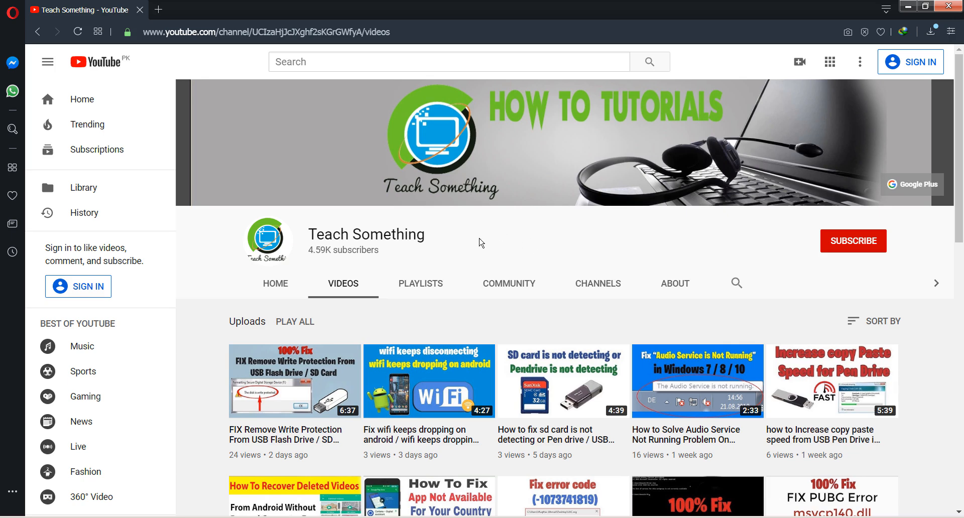
pyautogui.moveTo(488, 243)
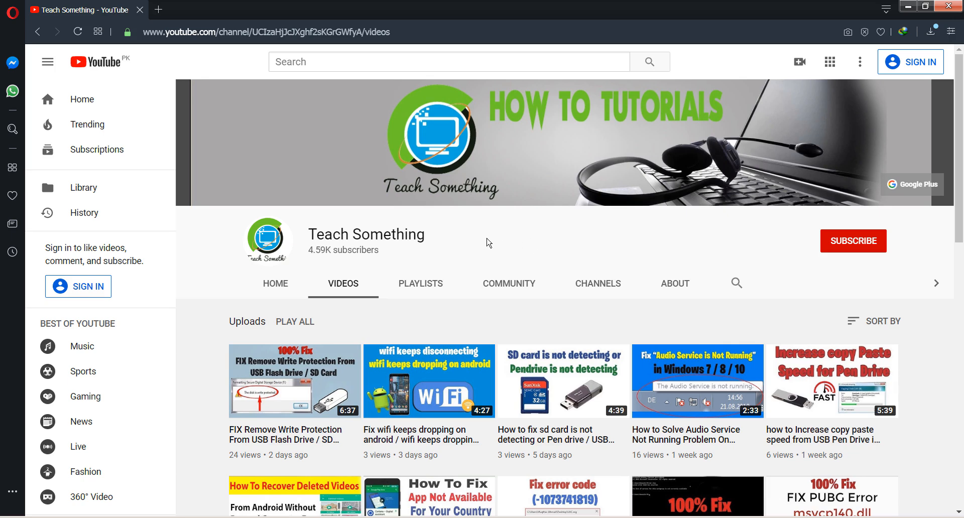
pyautogui.moveTo(465, 243)
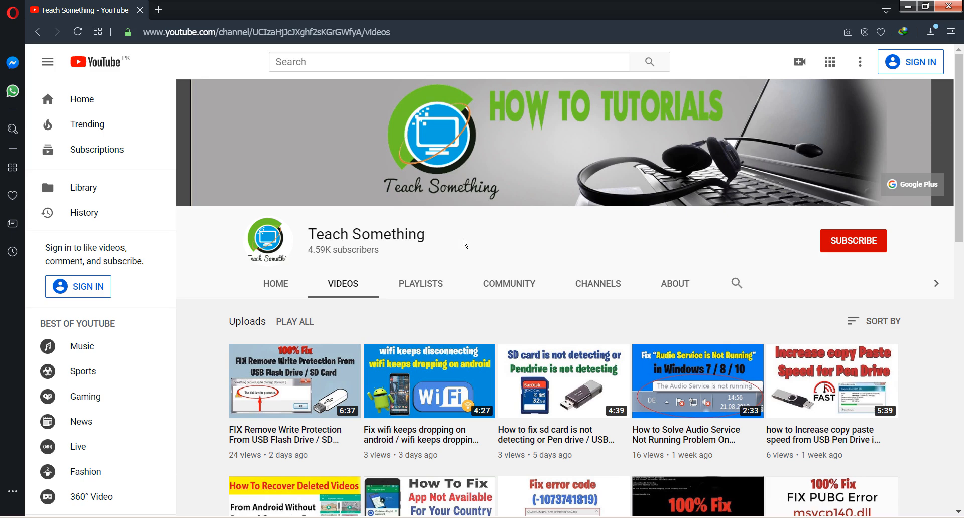
pyautogui.moveTo(842, 246)
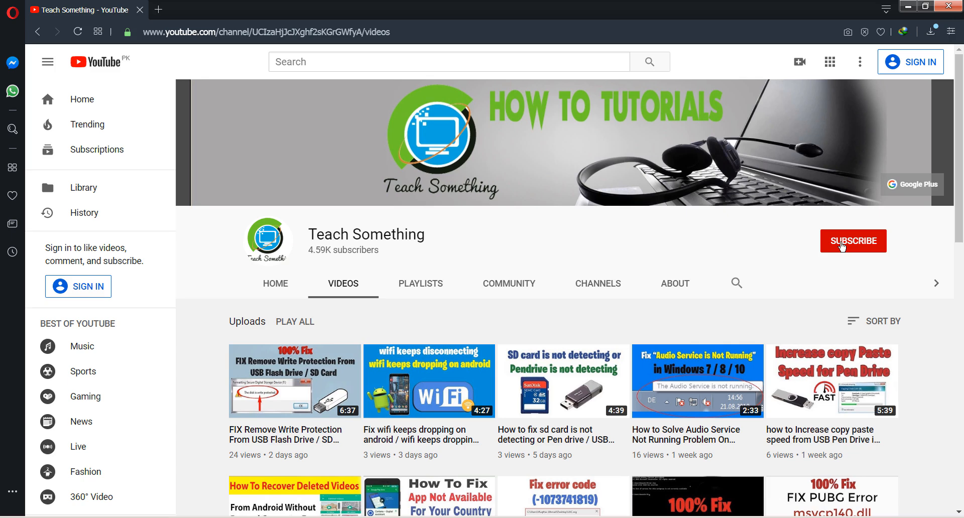
pyautogui.moveTo(519, 242)
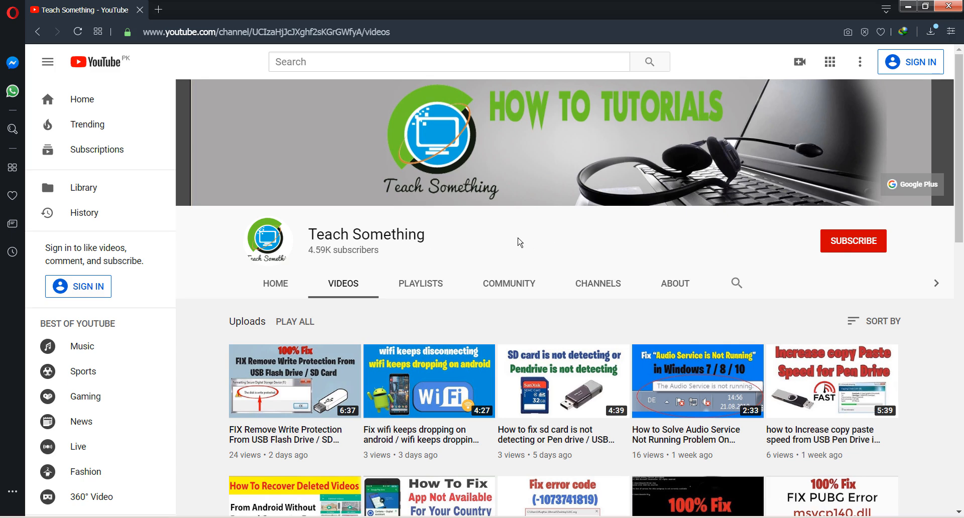
pyautogui.moveTo(557, 239)
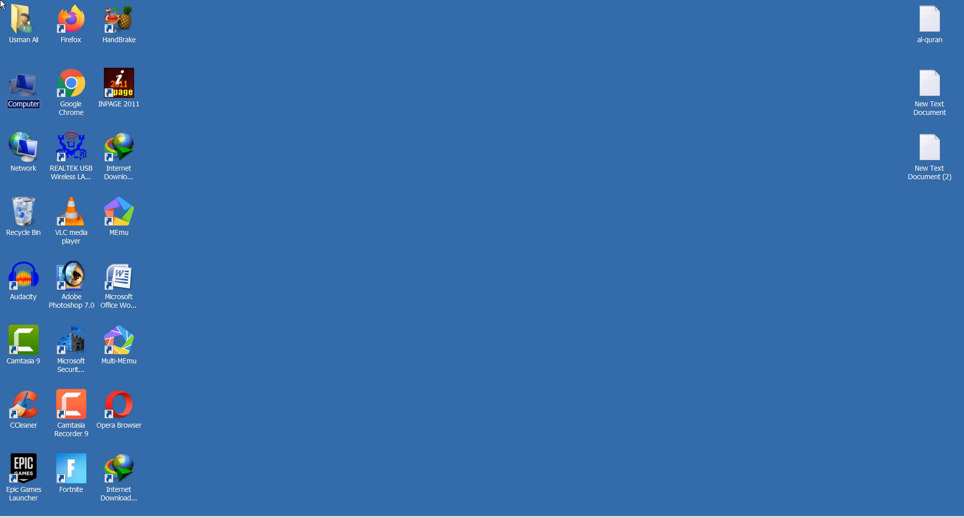
# Step: Launch Computer Management from the Computer context menu and maximize it
pyautogui.rightClick(23, 88)
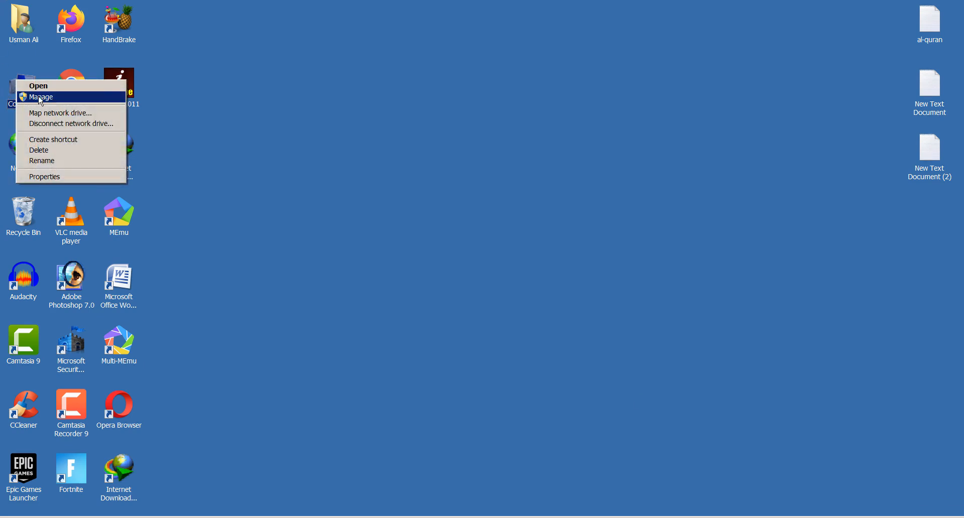
pyautogui.click(41, 97)
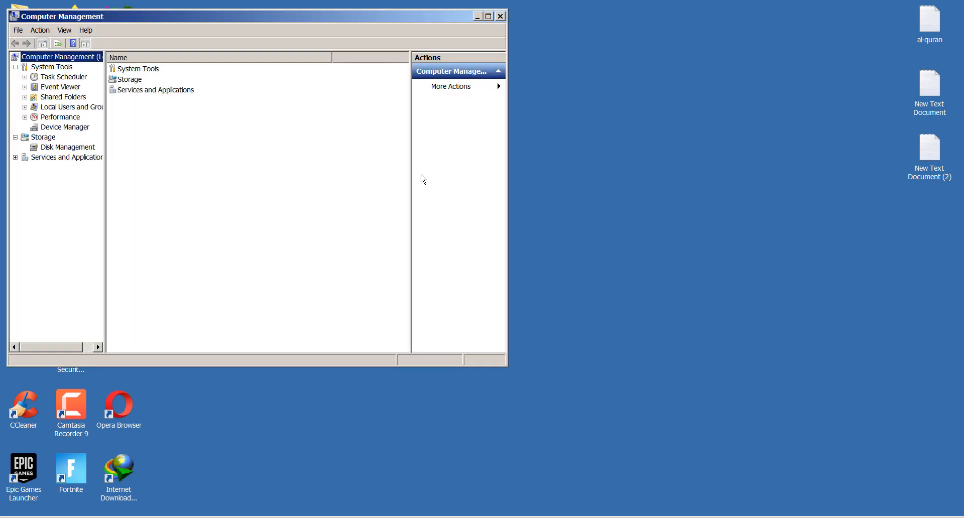
pyautogui.click(488, 16)
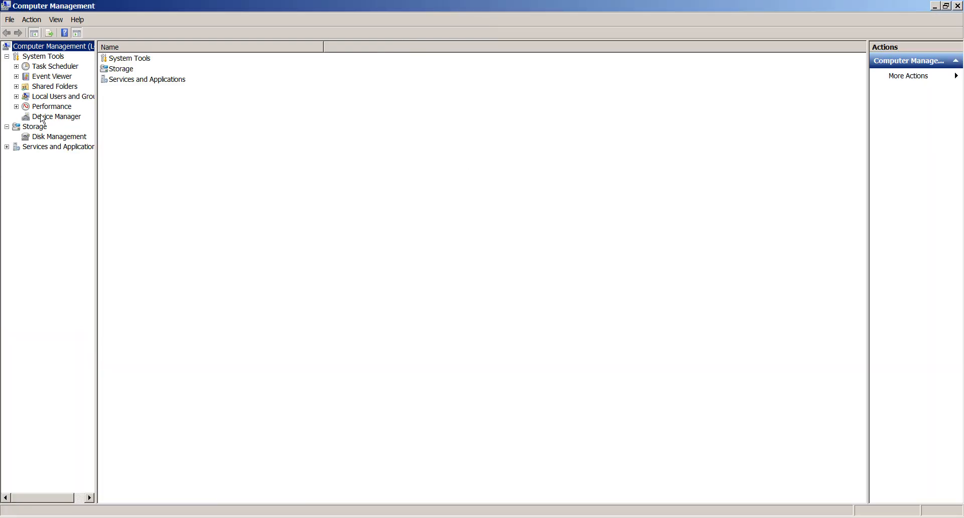
# Step: Expand Event Viewer and its Windows Logs group, then return to the browser
pyautogui.click(16, 77)
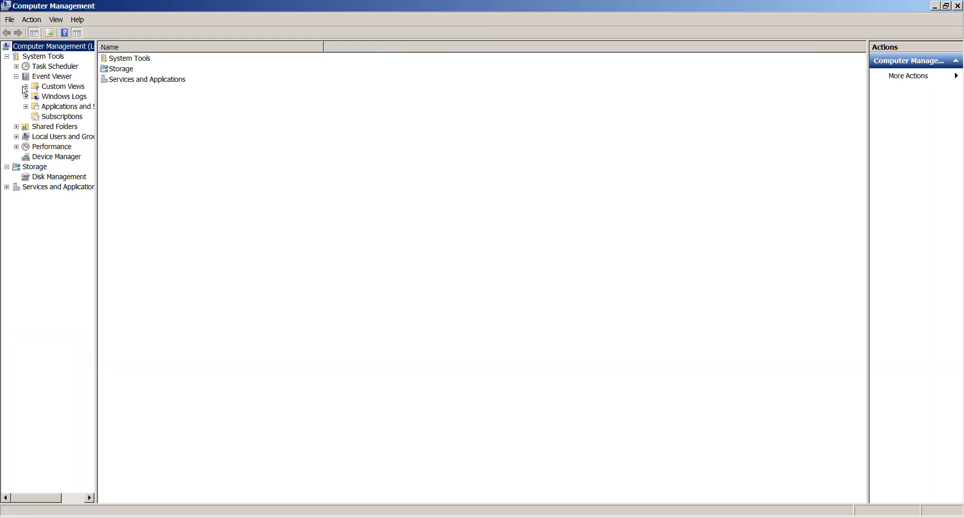
pyautogui.click(17, 97)
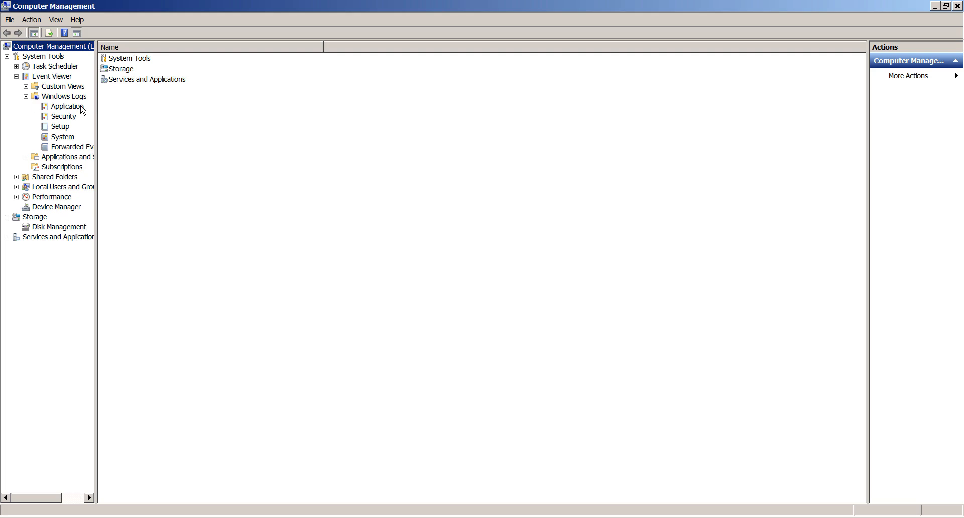
pyautogui.click(68, 107)
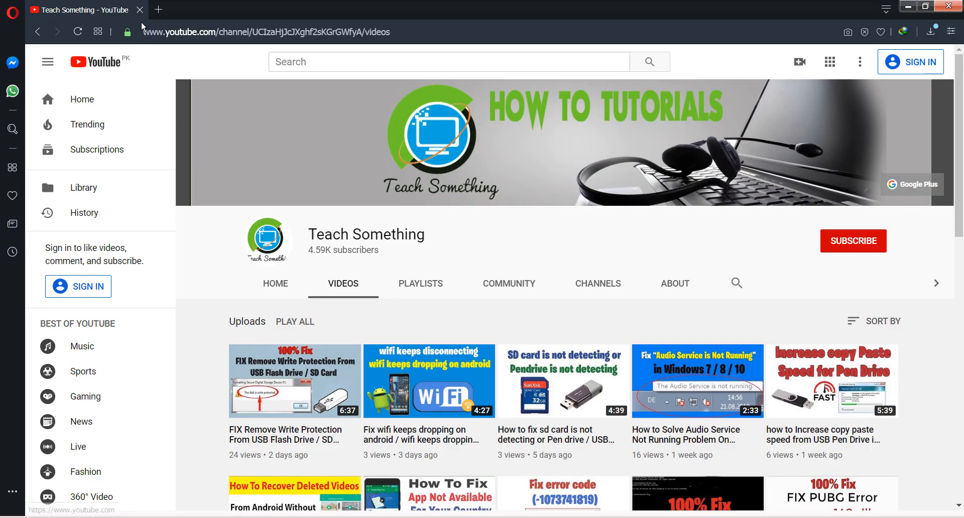
# Step: Search Google in a new tab for 'download microsoft net framework', choosing the 'latest' suggestion
pyautogui.click(159, 9)
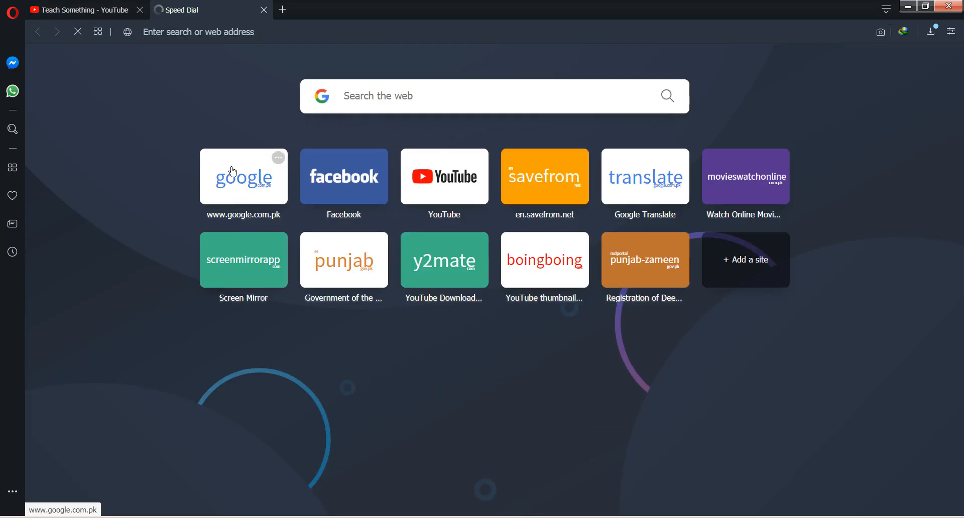
pyautogui.click(243, 174)
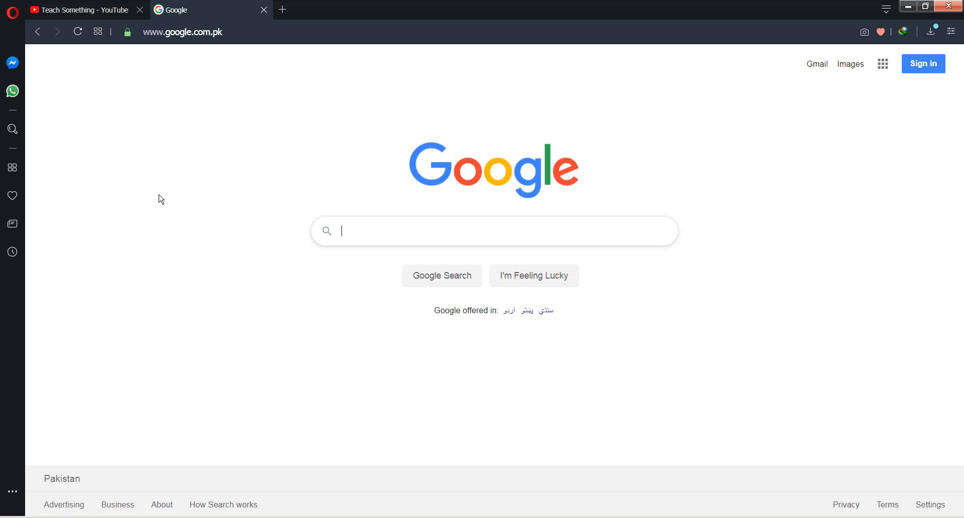
pyautogui.write('download')
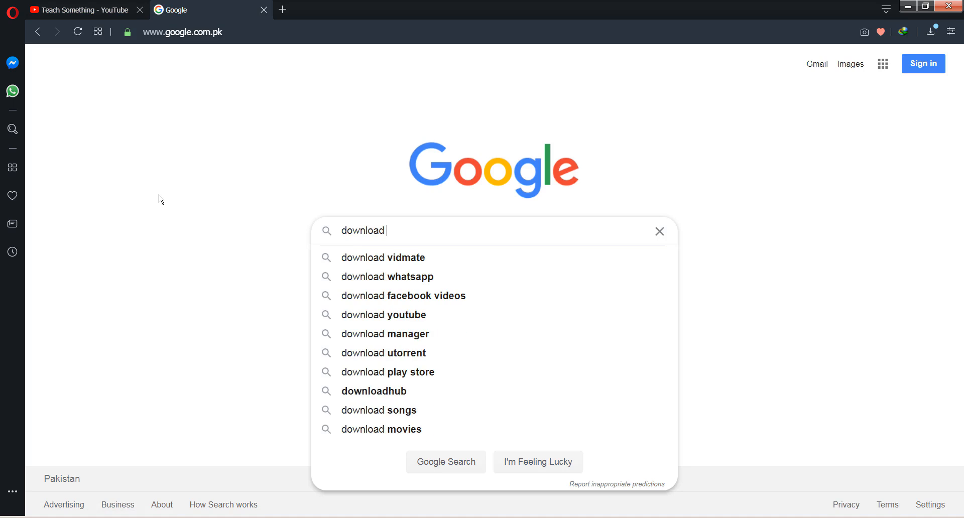
pyautogui.write('micro')
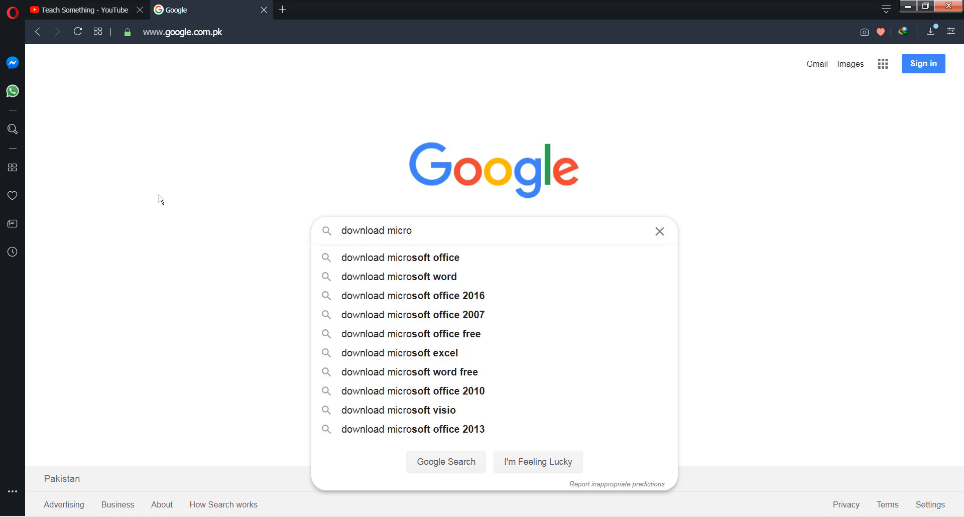
pyautogui.write('soft')
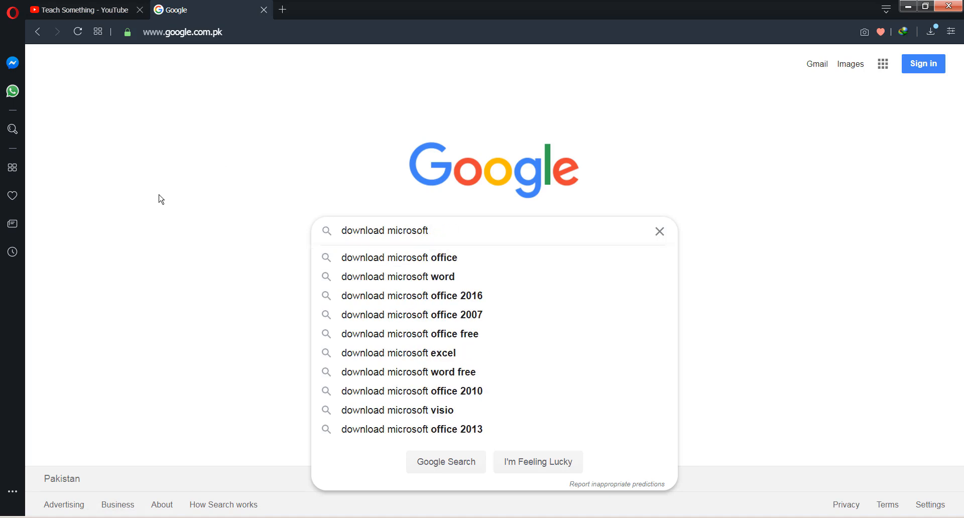
pyautogui.write('net framework 4.6')
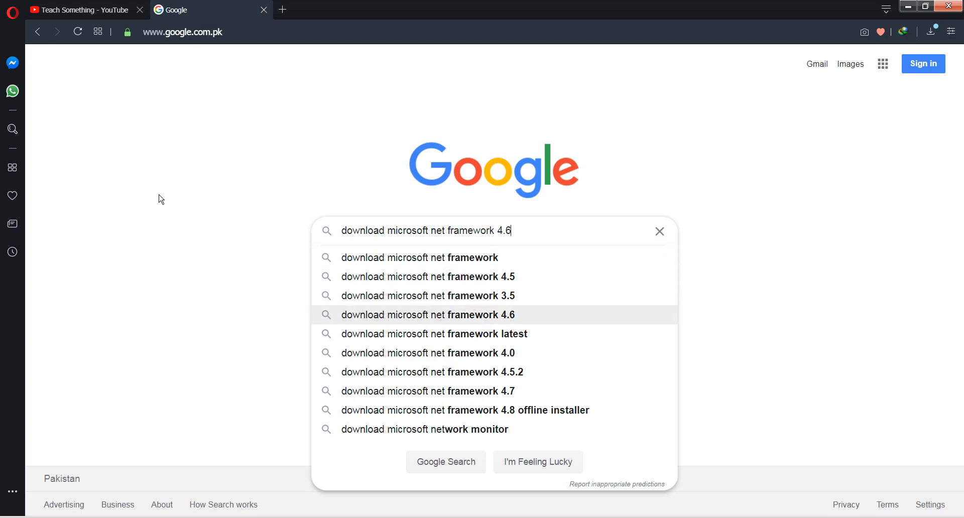
pyautogui.click(435, 334)
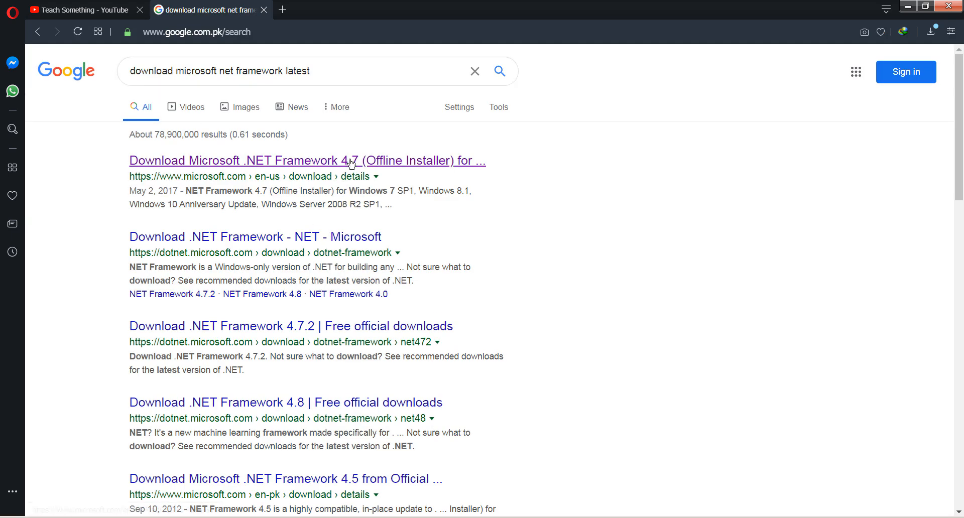
pyautogui.moveTo(356, 156)
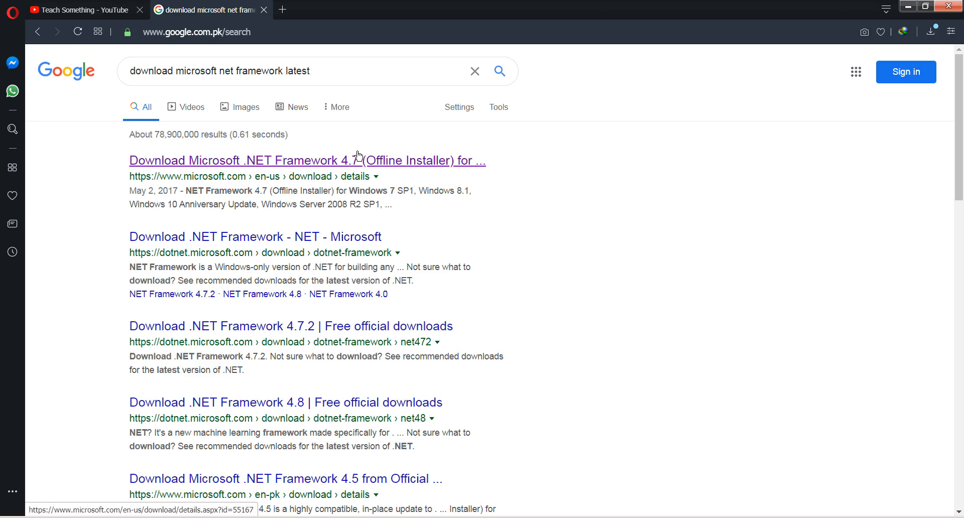
pyautogui.moveTo(481, 190)
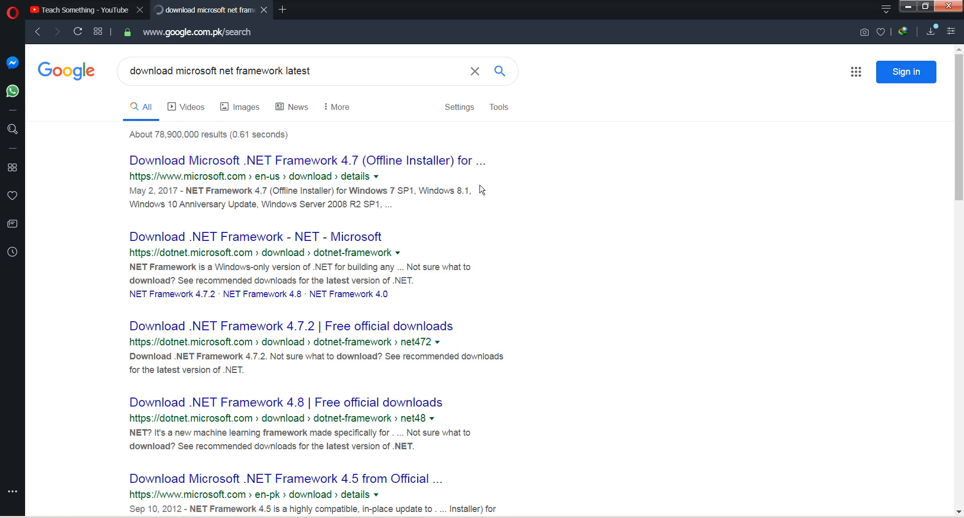
# Step: Go to the 'Download Microsoft .NET Framework 4.7 (Offline Installer)' result
pyautogui.click(306, 161)
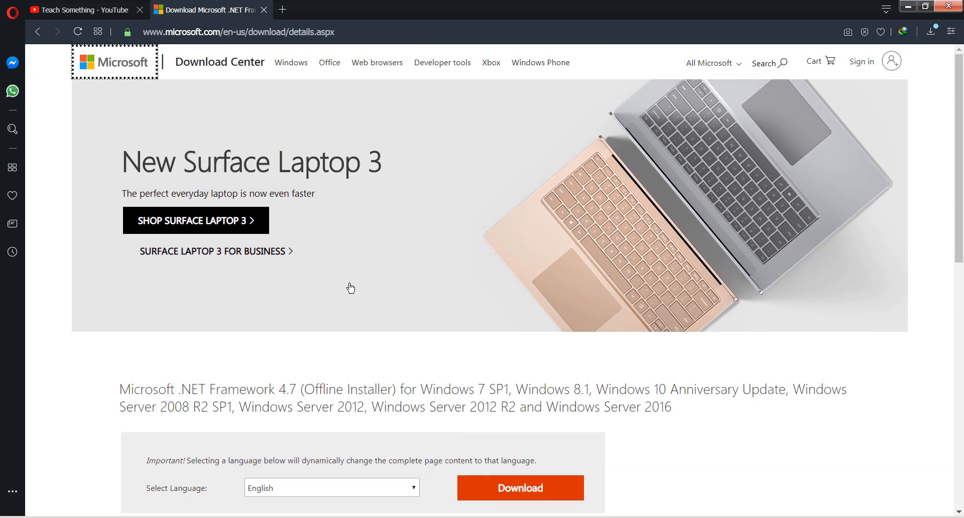
# Step: Download the .NET Framework 4.7 offline installer NDP47-KB3186497-x86-x64-AllOS-ENU.exe (58.73 MB)
pyautogui.scroll(-3)
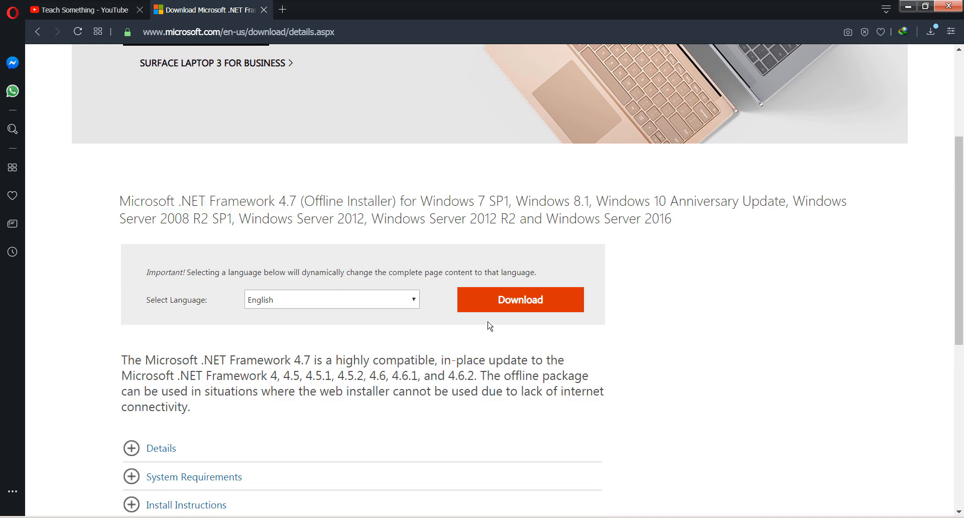
pyautogui.click(520, 300)
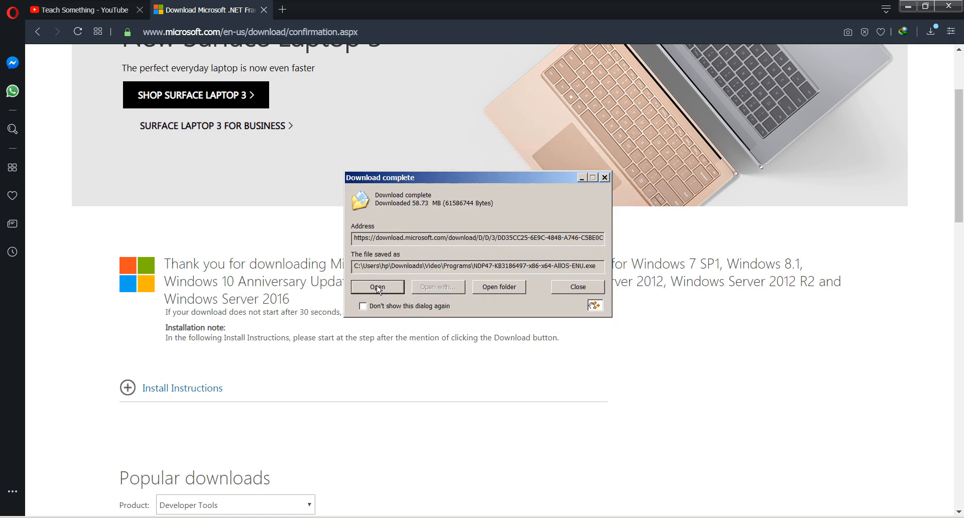
# Step: Run the downloaded .NET Framework 4.7 installer and let it extract its files
pyautogui.click(377, 287)
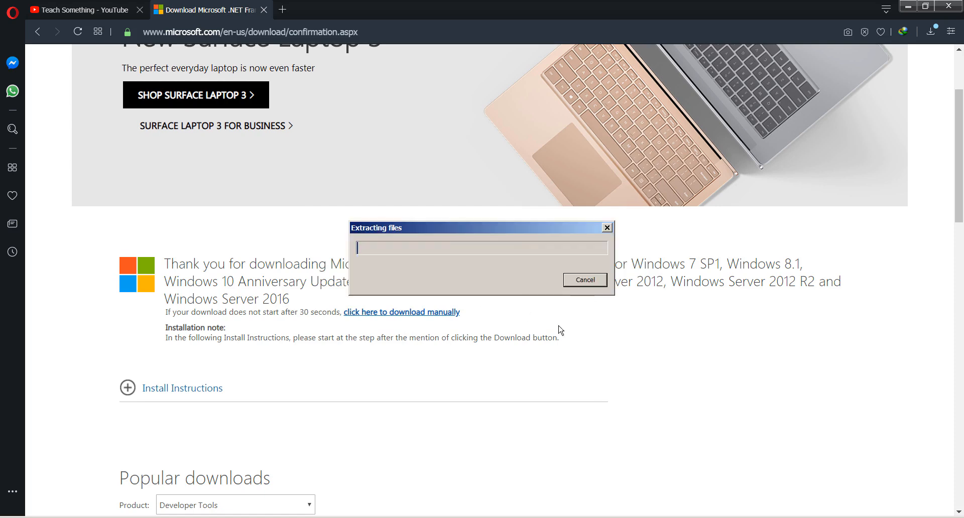
pyautogui.moveTo(449, 285)
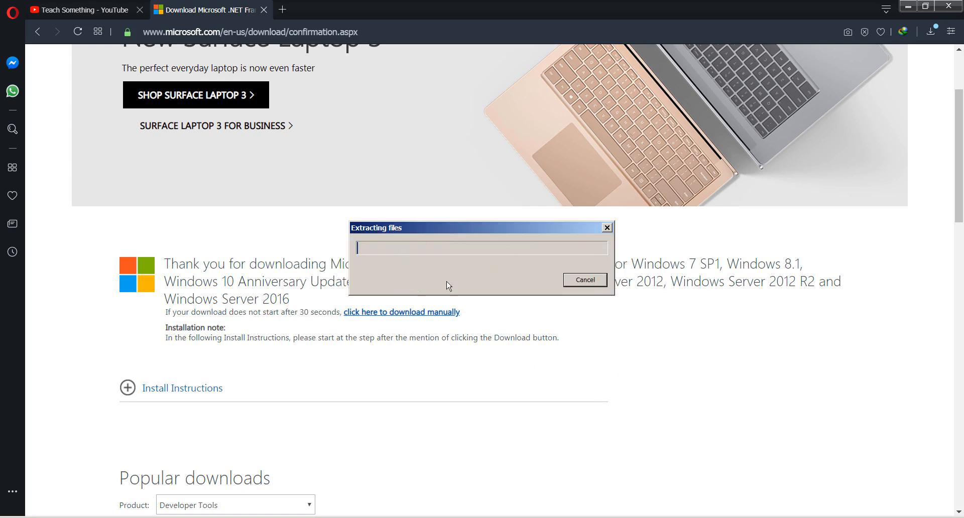
pyautogui.moveTo(474, 292)
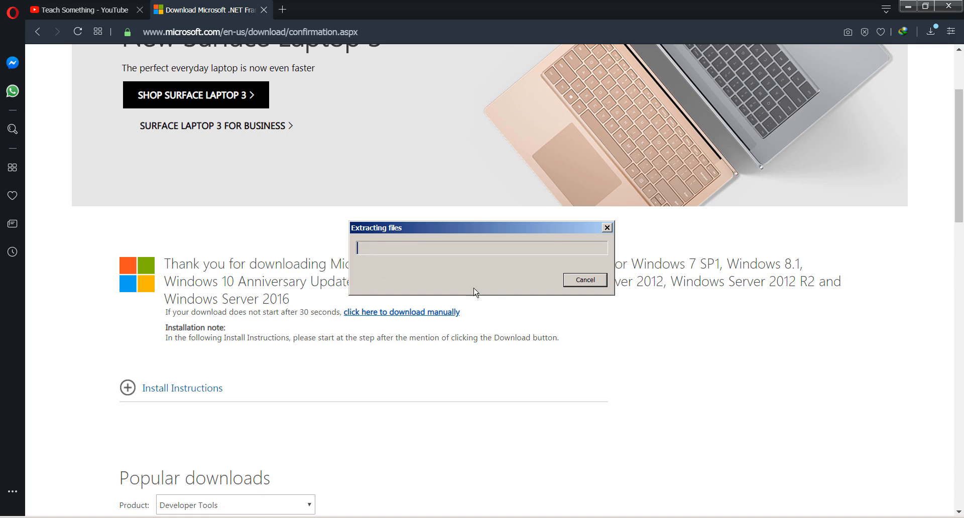
pyautogui.moveTo(486, 291)
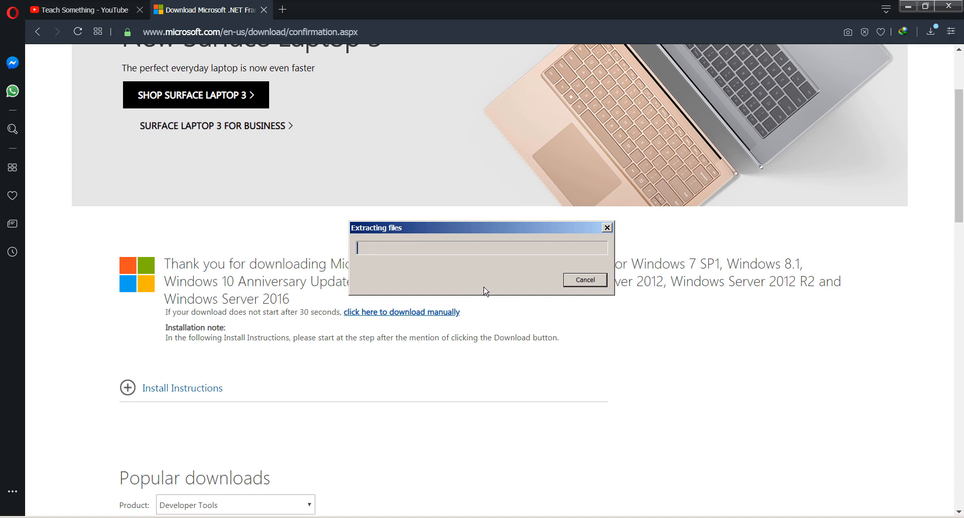
pyautogui.moveTo(359, 281)
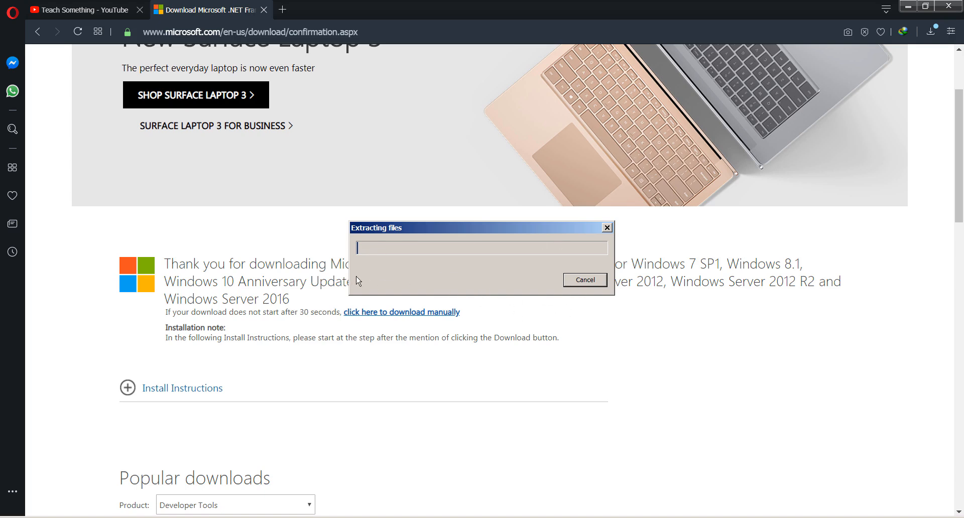
pyautogui.moveTo(437, 282)
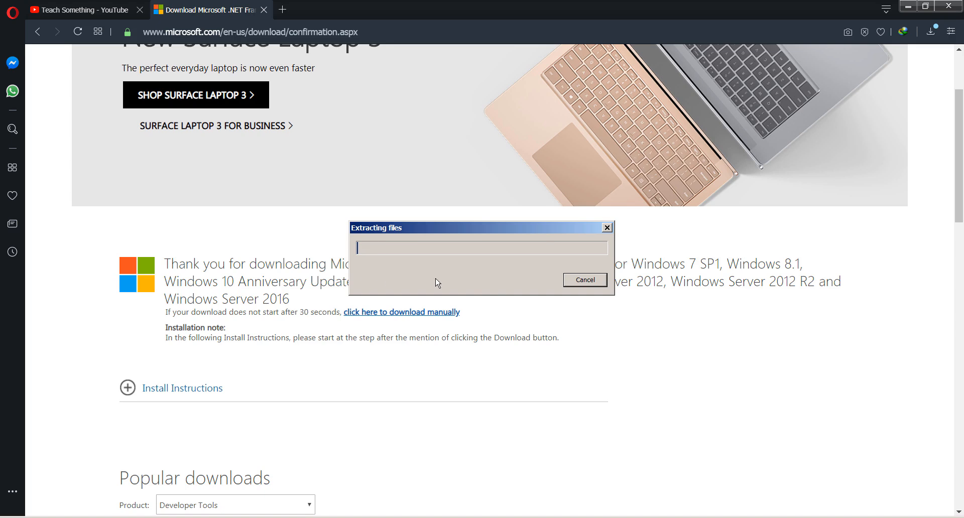
pyautogui.moveTo(448, 283)
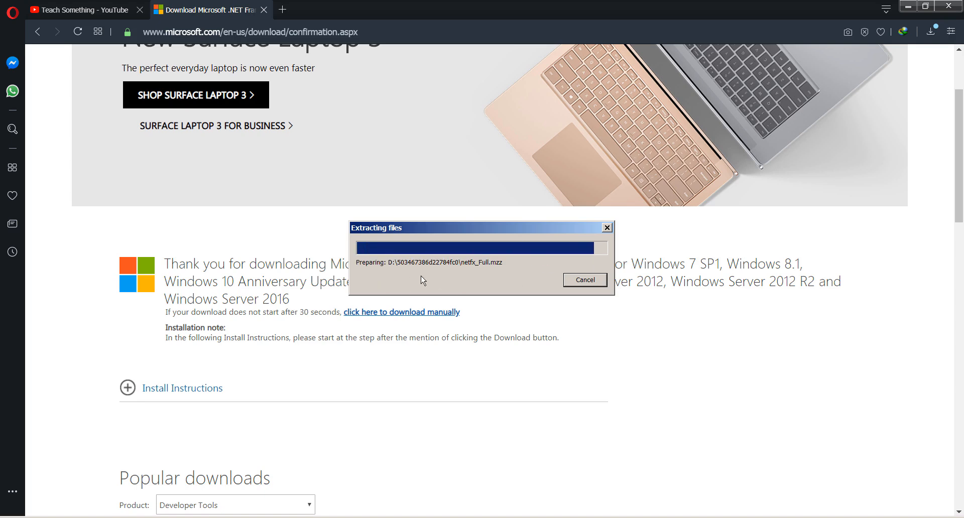
pyautogui.moveTo(606, 257)
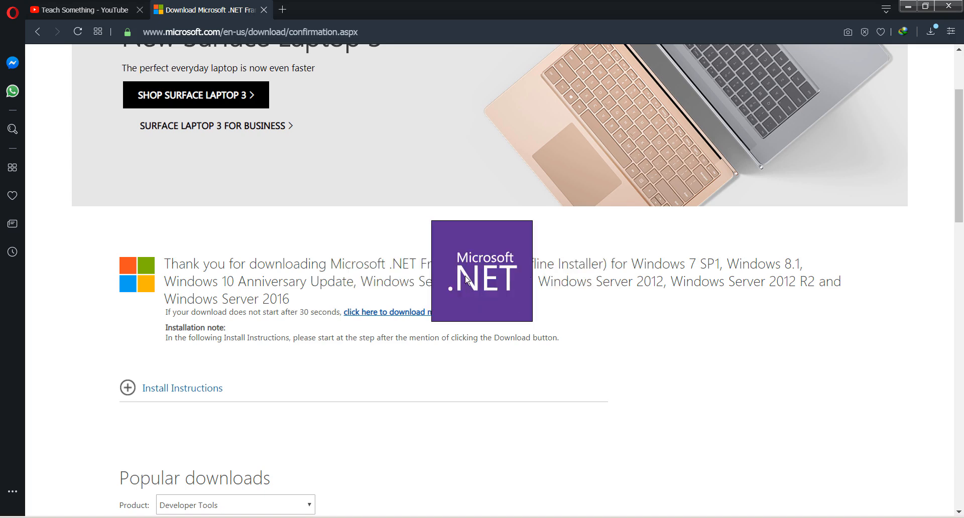
pyautogui.moveTo(492, 307)
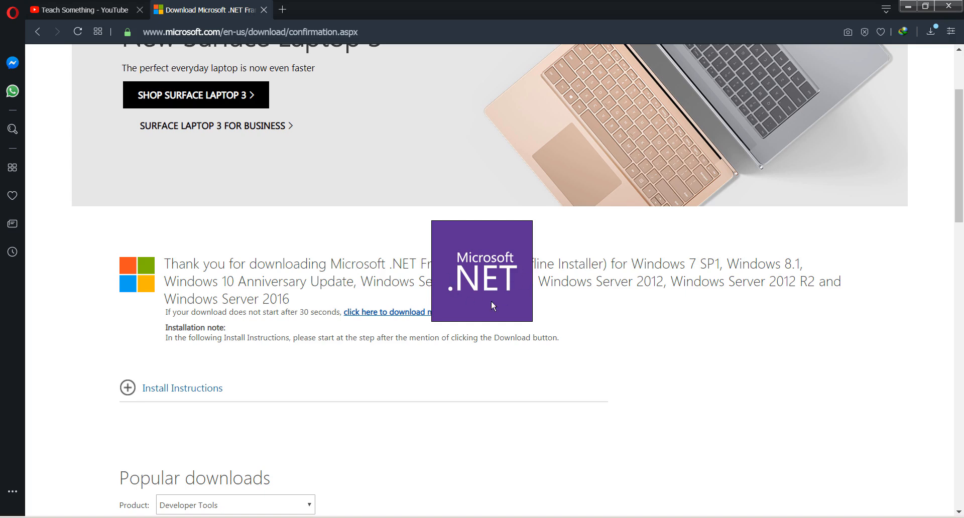
pyautogui.moveTo(491, 294)
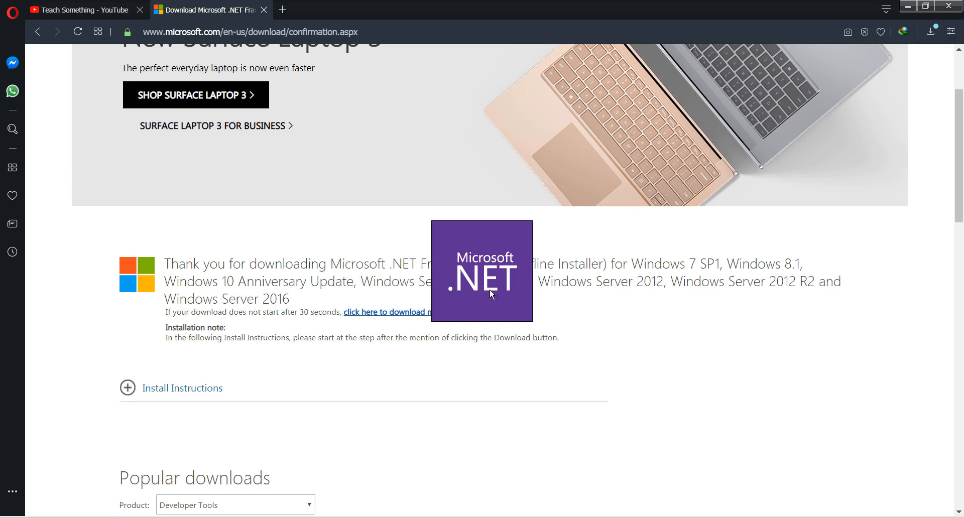
pyautogui.moveTo(475, 288)
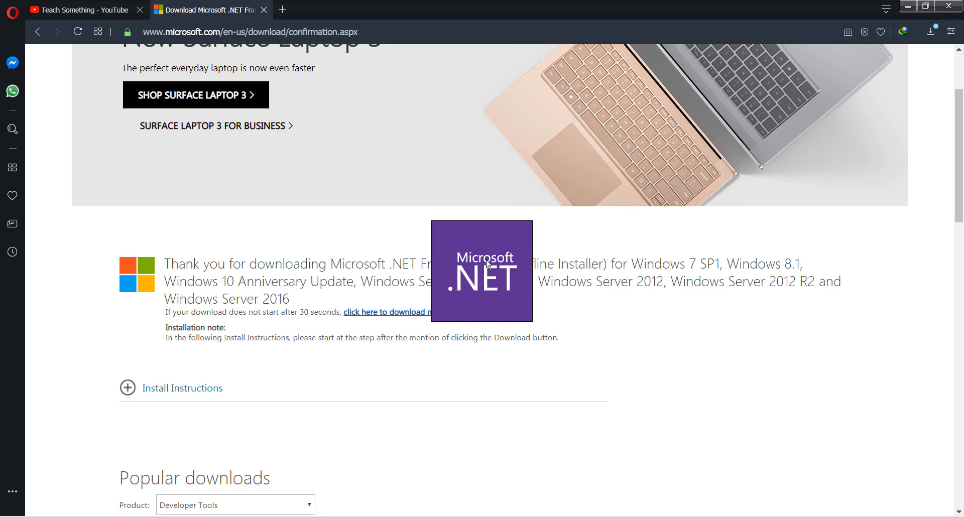
pyautogui.moveTo(479, 286)
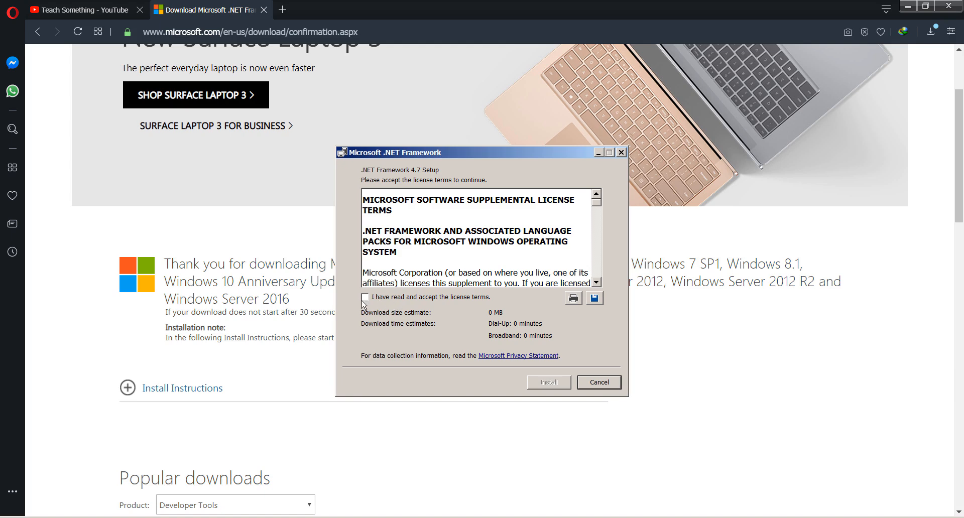
# Step: Accept the .NET Framework 4.7 license terms and start the installation
pyautogui.click(365, 297)
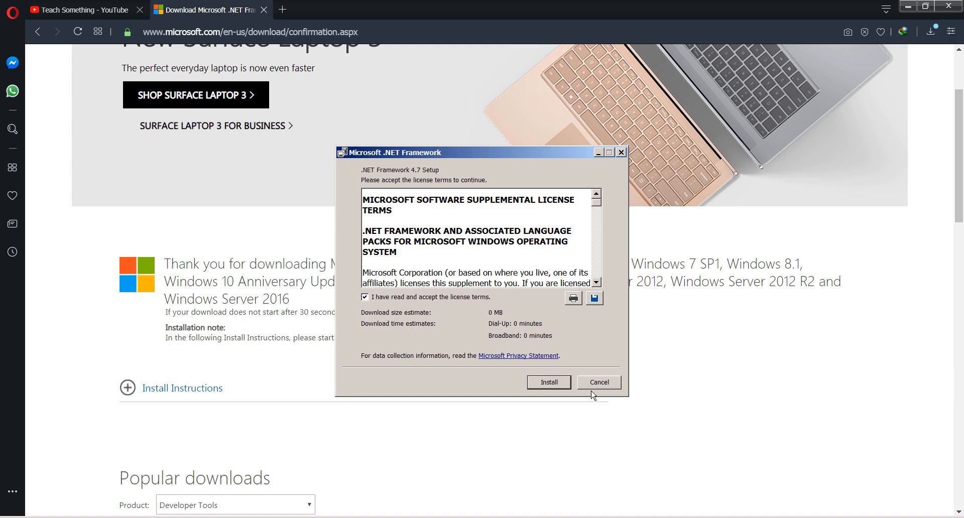
pyautogui.click(548, 382)
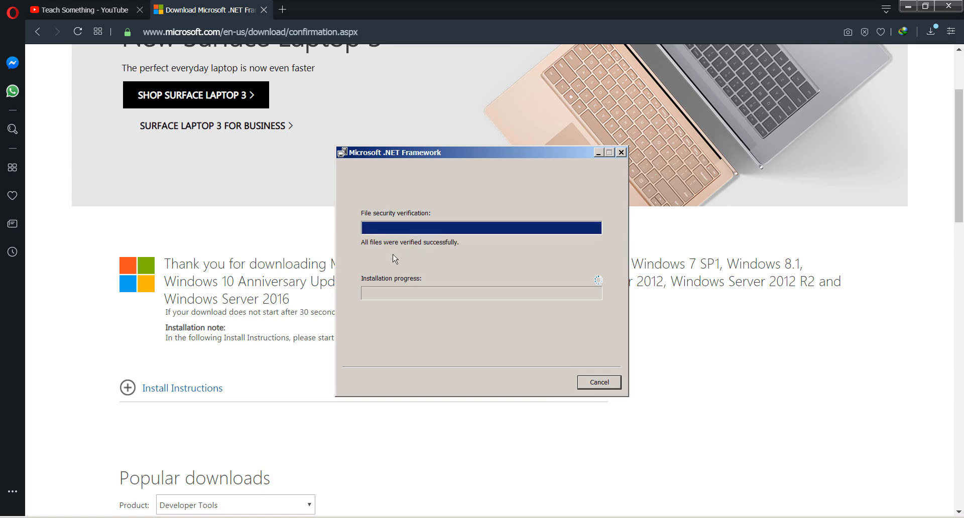
pyautogui.moveTo(429, 375)
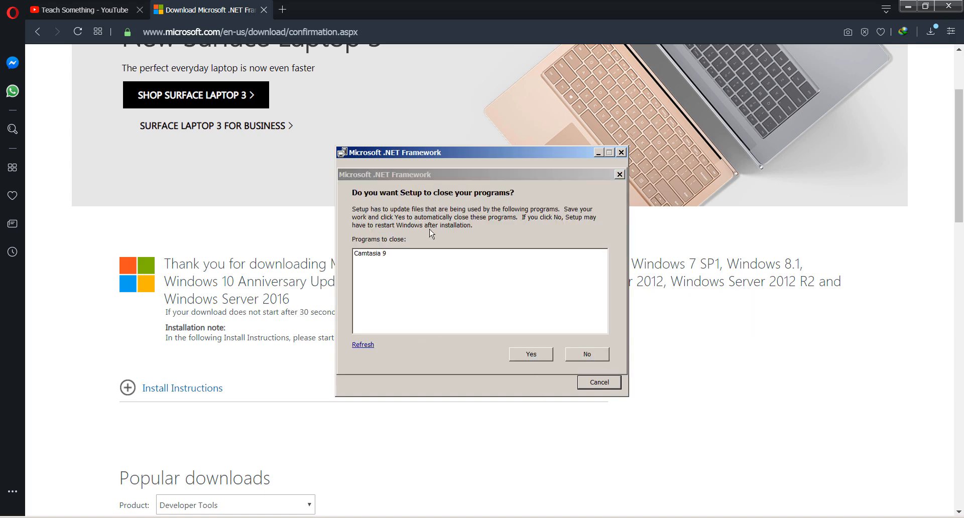
pyautogui.moveTo(431, 228)
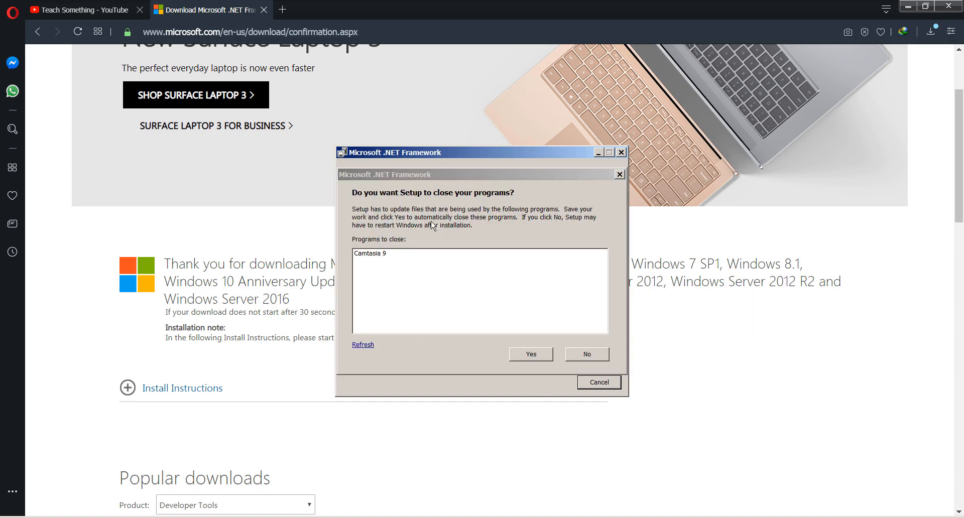
pyautogui.moveTo(453, 222)
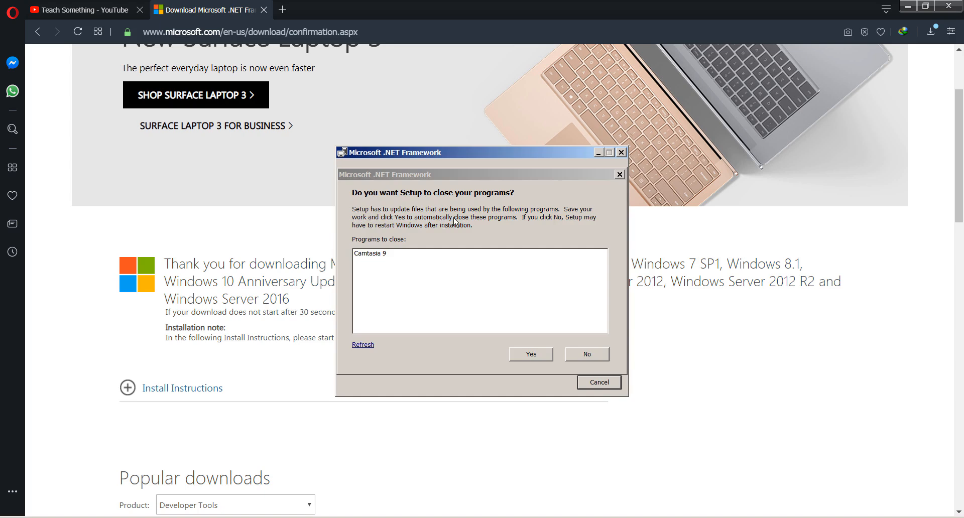
pyautogui.moveTo(376, 224)
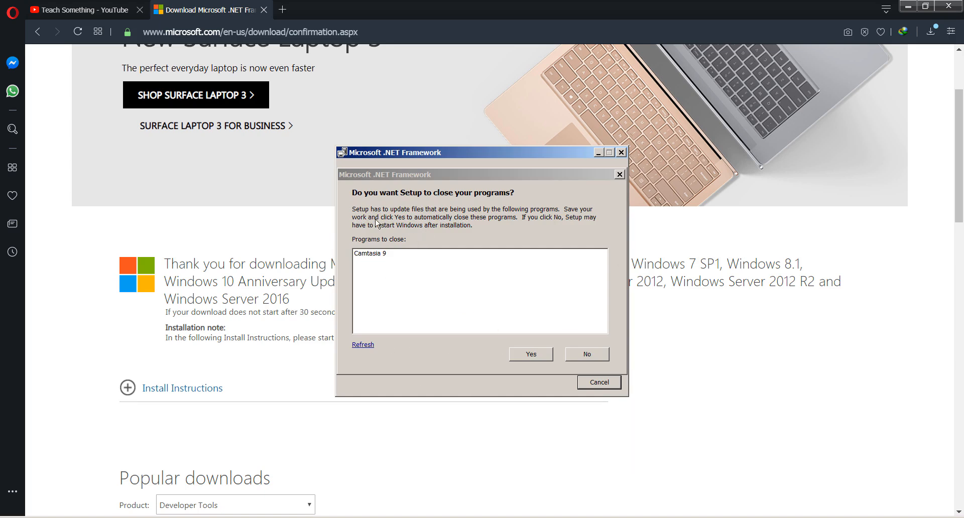
pyautogui.moveTo(576, 228)
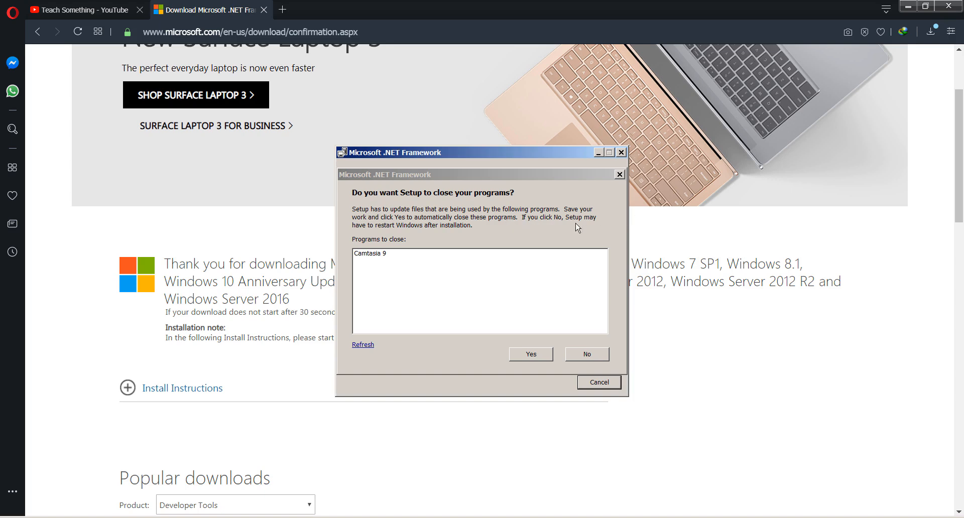
pyautogui.moveTo(520, 238)
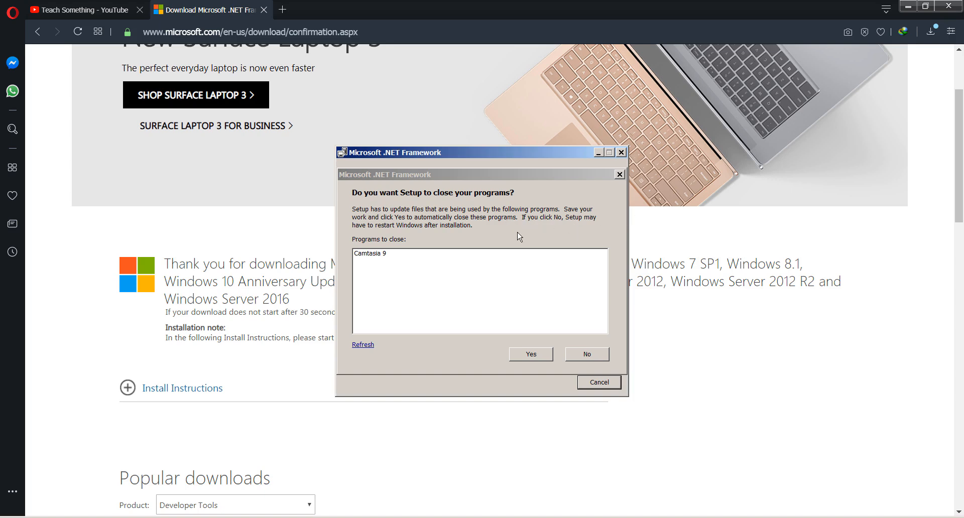
pyautogui.moveTo(369, 257)
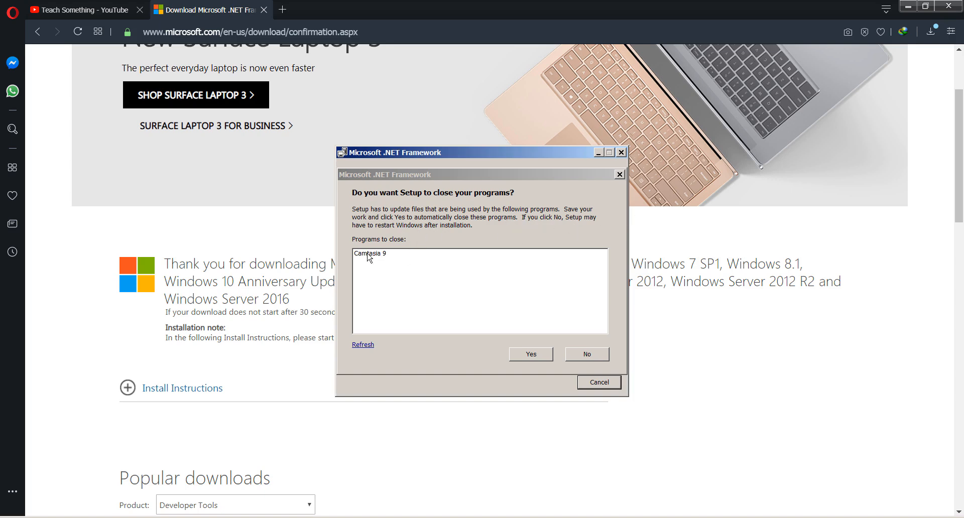
# Step: Select Camtasia 9 in the close-programs prompt and let setup close it
pyautogui.click(370, 253)
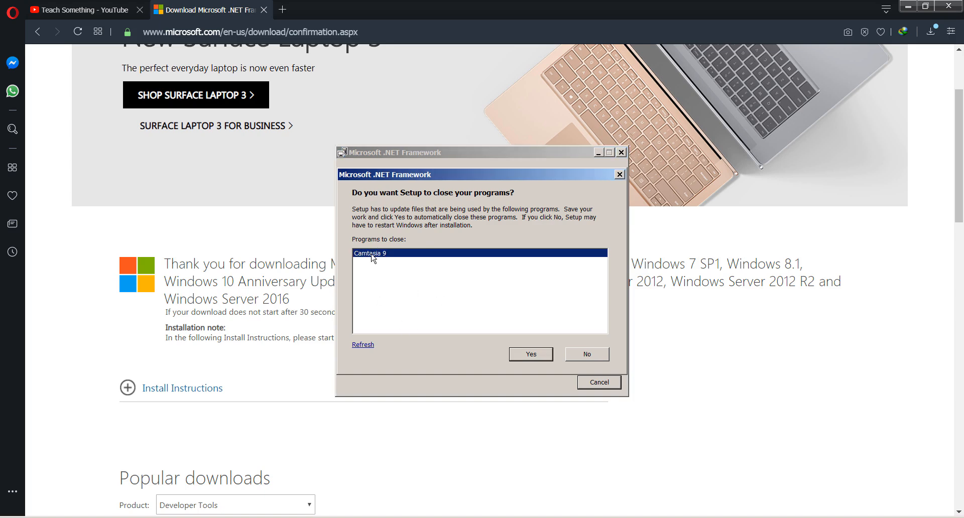
pyautogui.moveTo(447, 216)
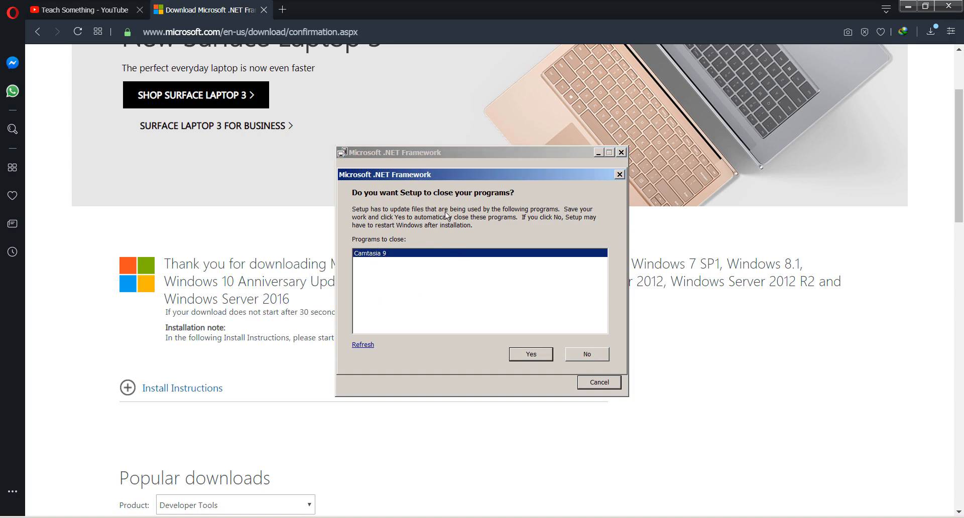
pyautogui.moveTo(431, 229)
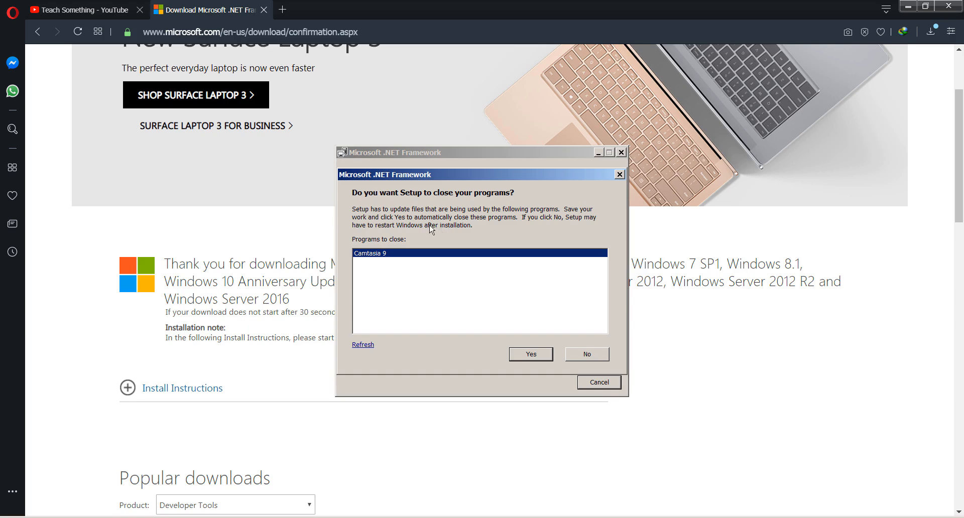
pyautogui.moveTo(289, 240)
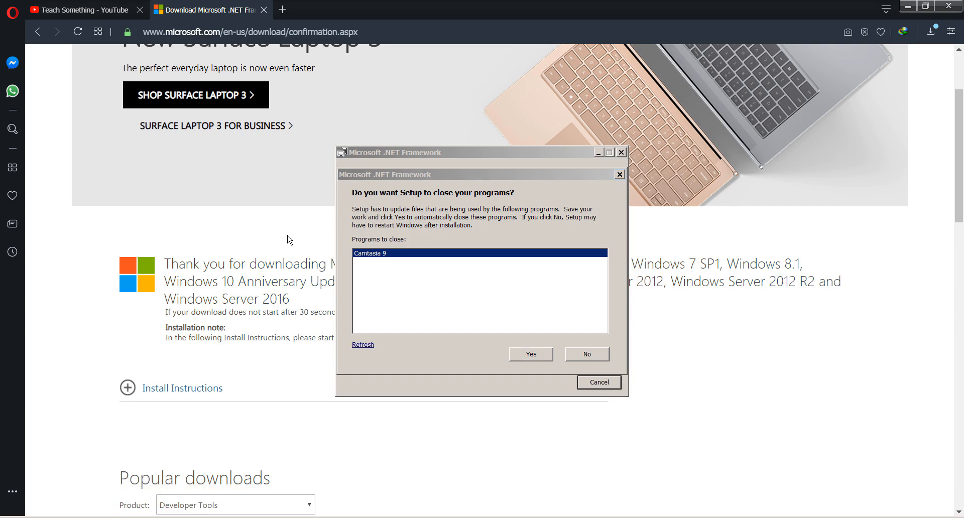
pyautogui.moveTo(481, 291)
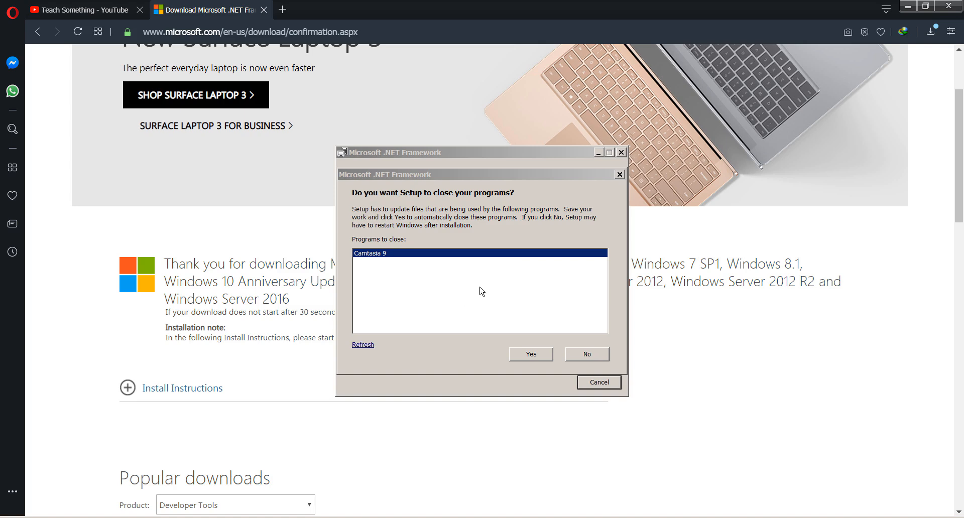
pyautogui.moveTo(516, 376)
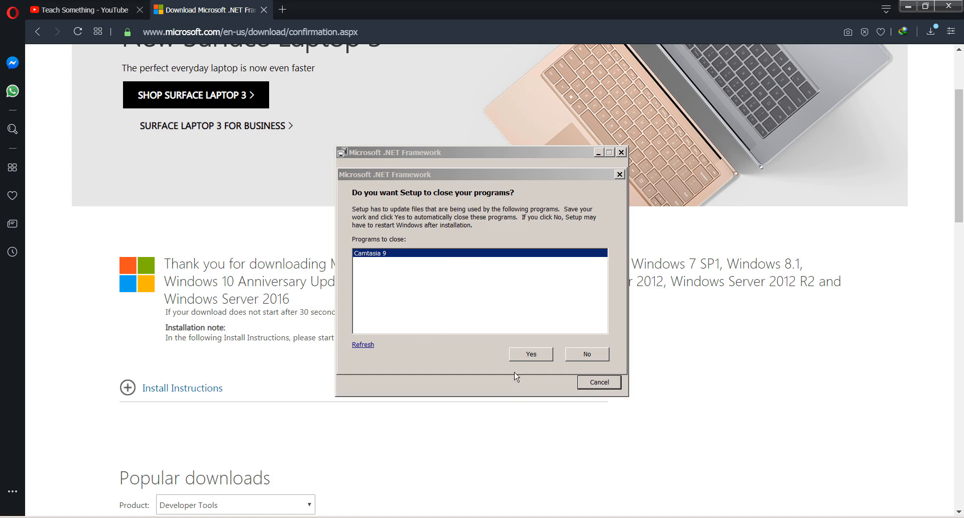
pyautogui.click(531, 355)
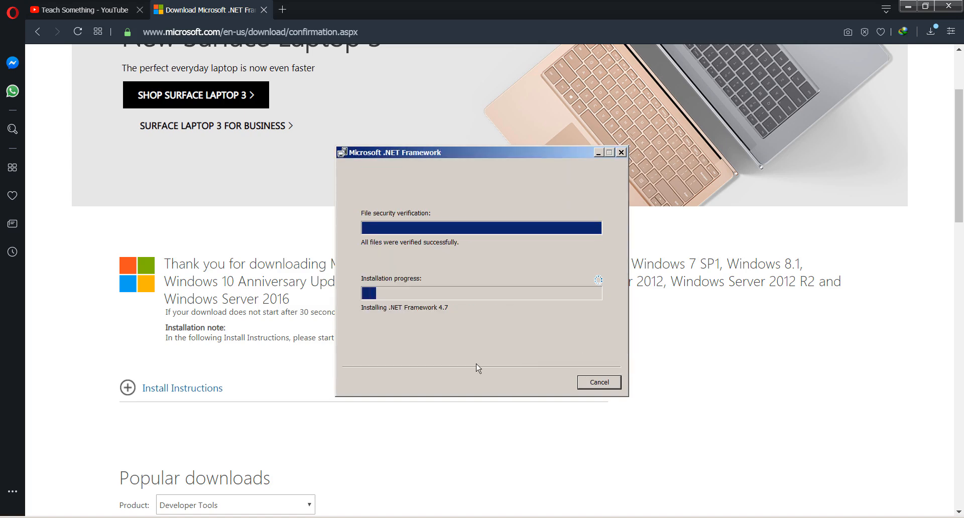
pyautogui.moveTo(459, 320)
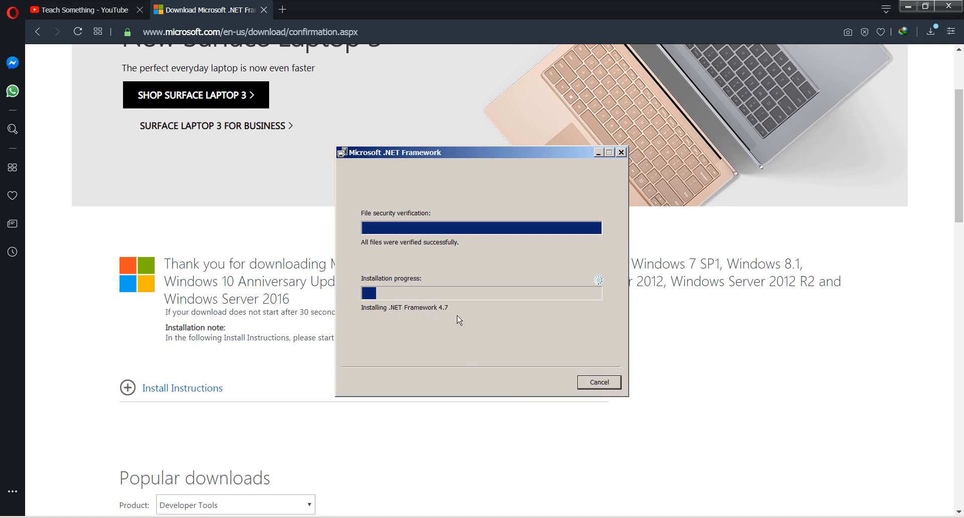
pyautogui.moveTo(417, 310)
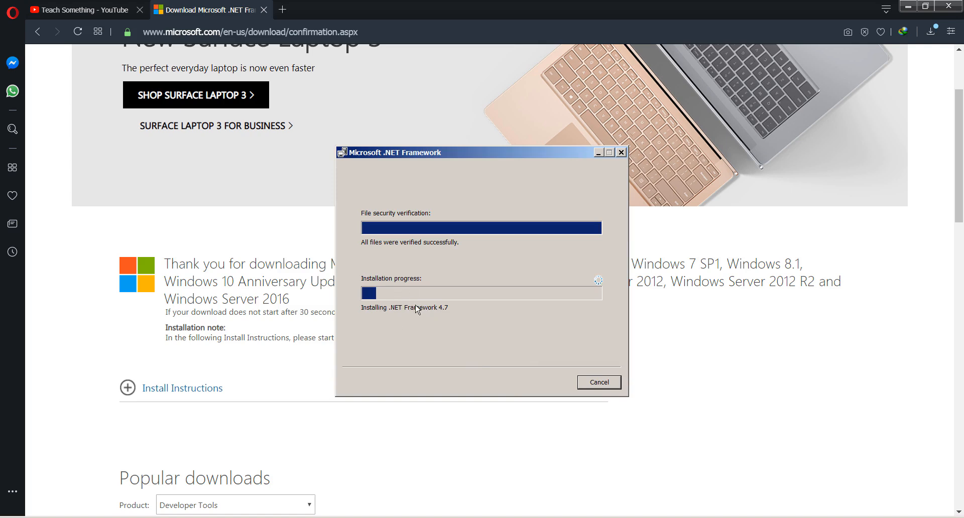
pyautogui.moveTo(440, 339)
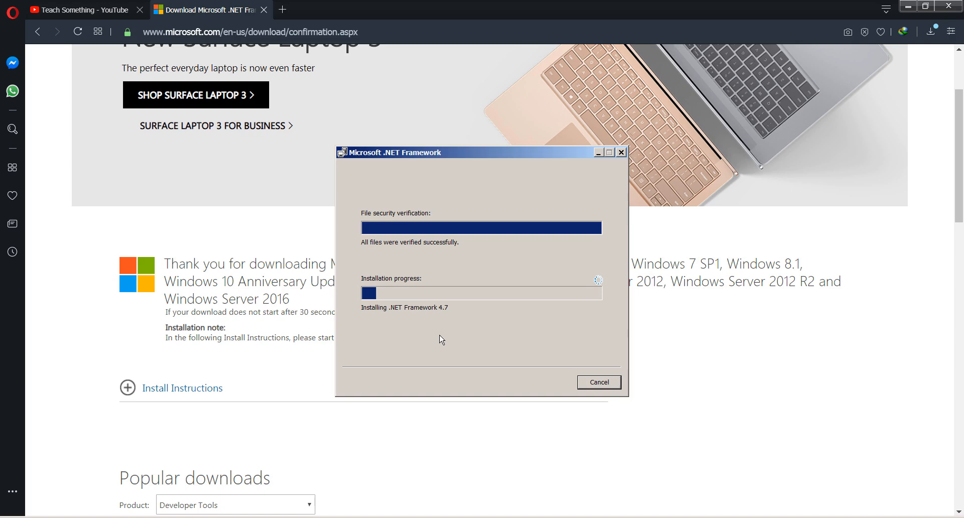
pyautogui.moveTo(422, 334)
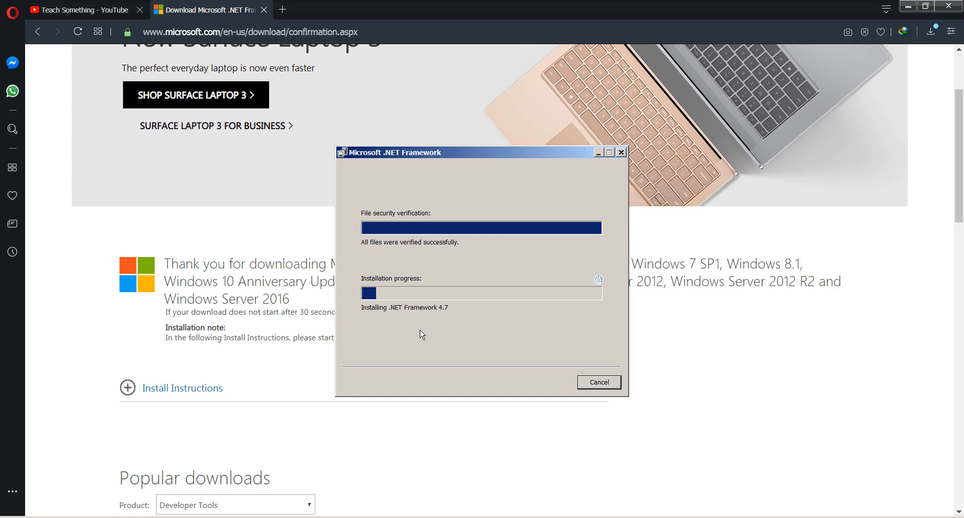
pyautogui.moveTo(448, 336)
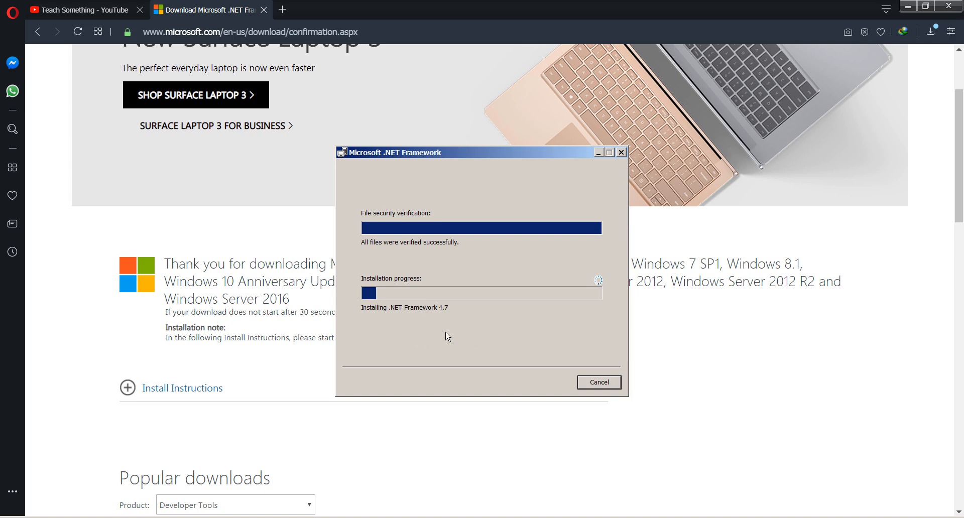
pyautogui.moveTo(441, 325)
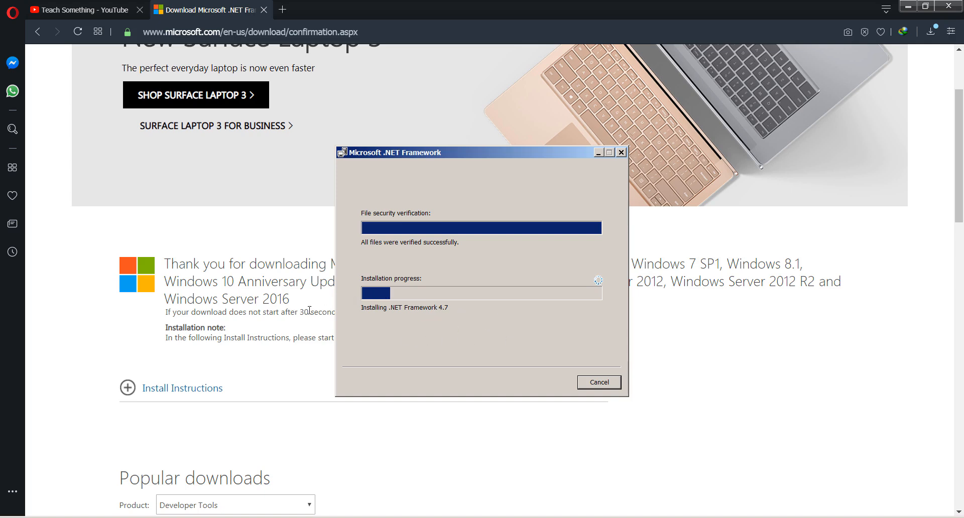
# Step: Switch back to the Teach Something YouTube channel tab while 4.7 installs
pyautogui.click(81, 9)
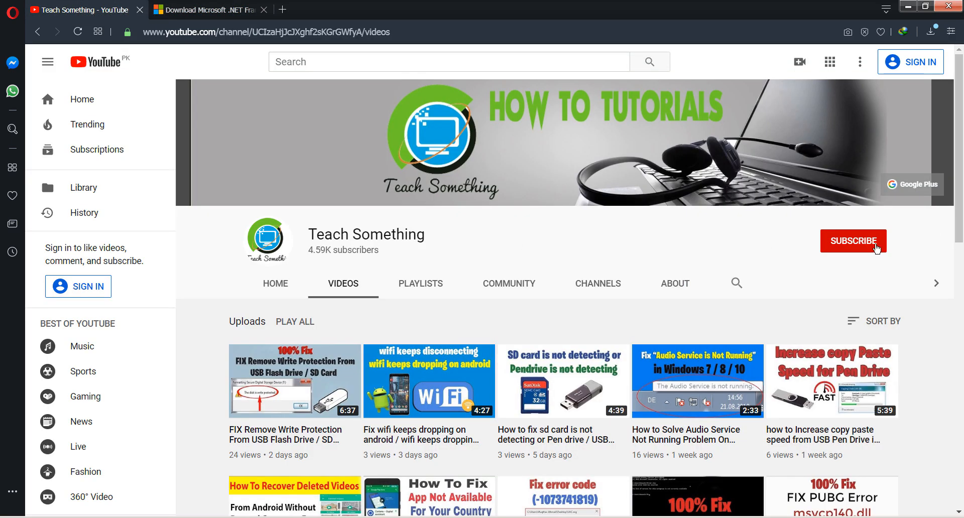